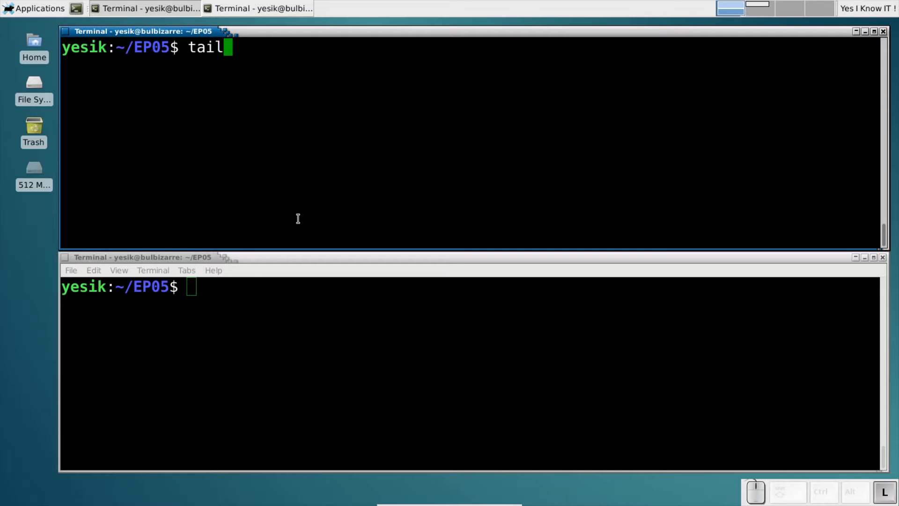
- Show the last ten lines of dns.log with tail in the upper terminal
text(dns.log)
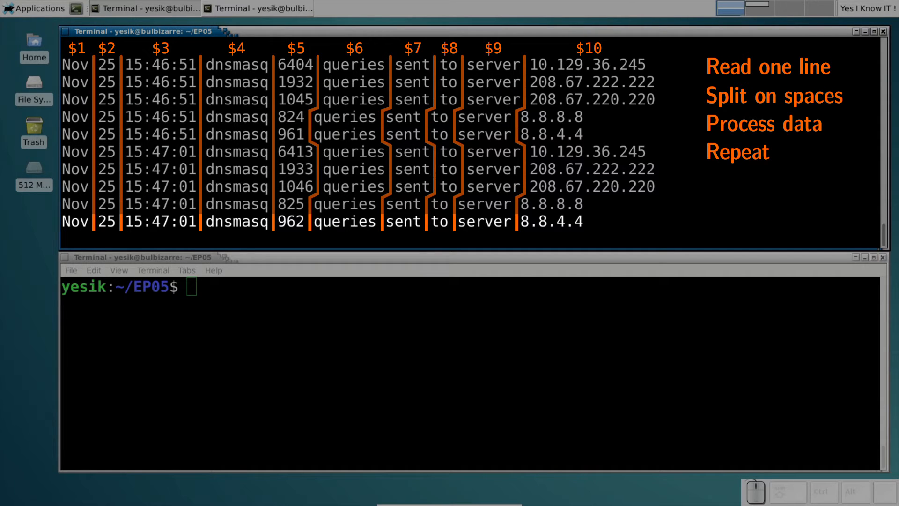
text(awk)
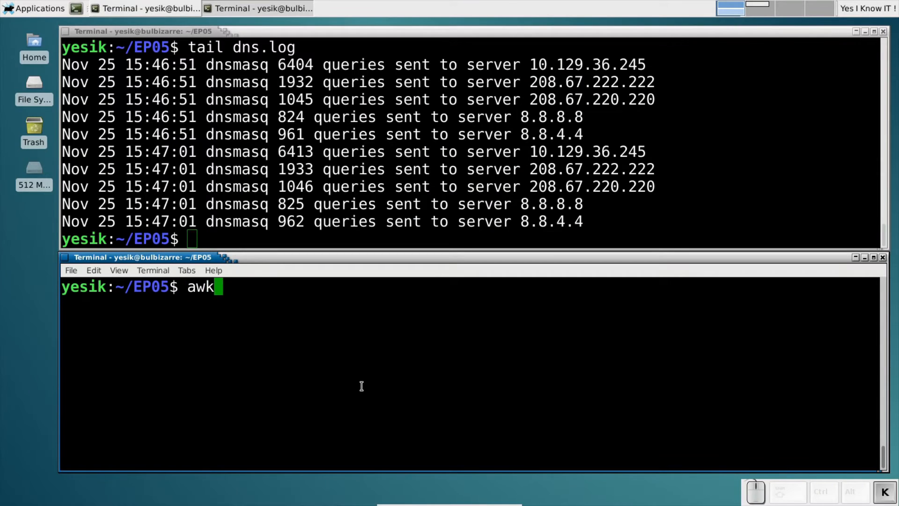
- Run awk '{}' dns.log, then awk '{ print }' dns.log to echo every line
text('{)
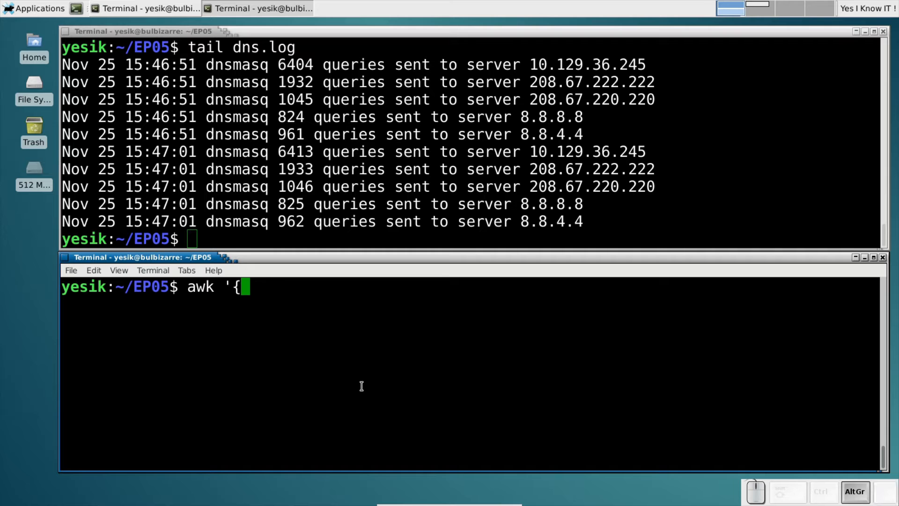
text(}' dns.log)
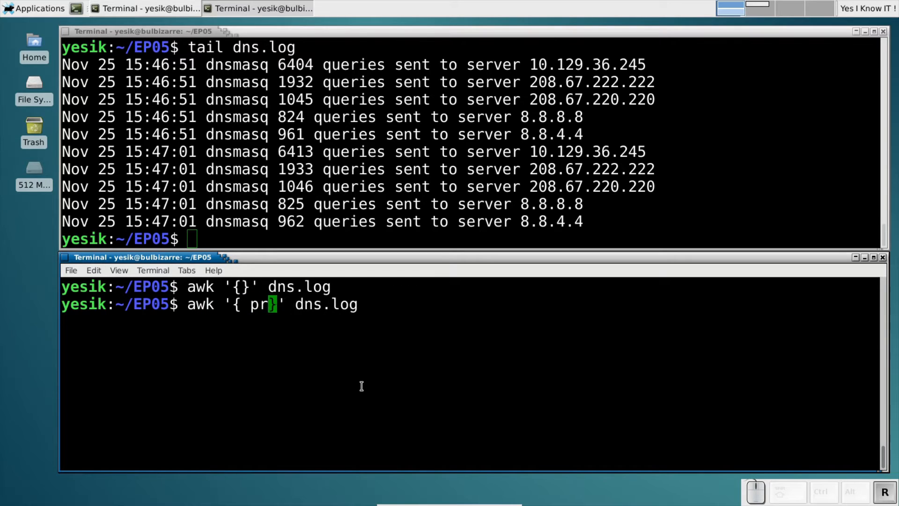
text(int)
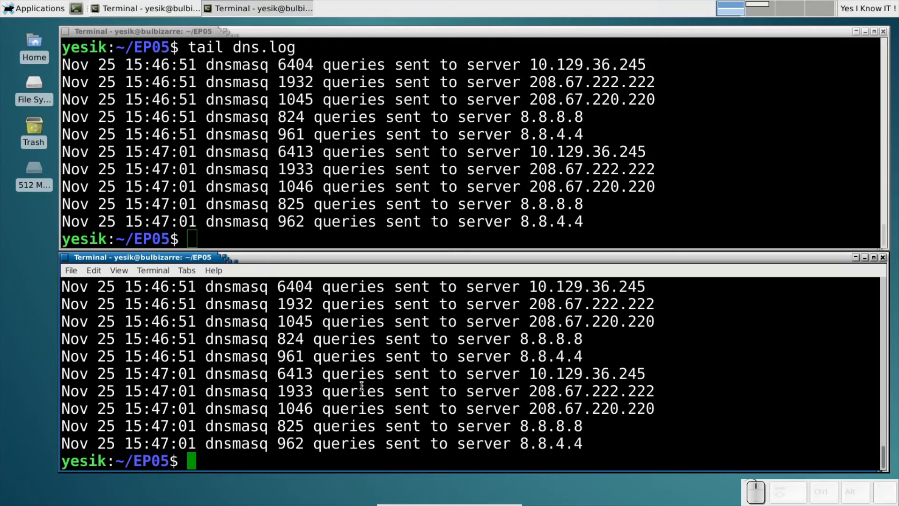
text(awk '{ print }' dns.log)
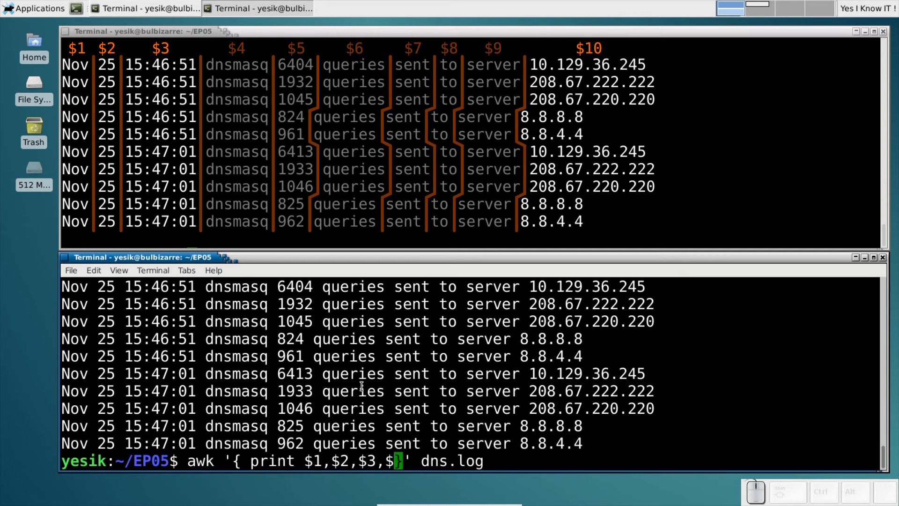
- Print only fields $1, $2, $3, $10 and $5 of each dns.log line with awk
text(10,$5)
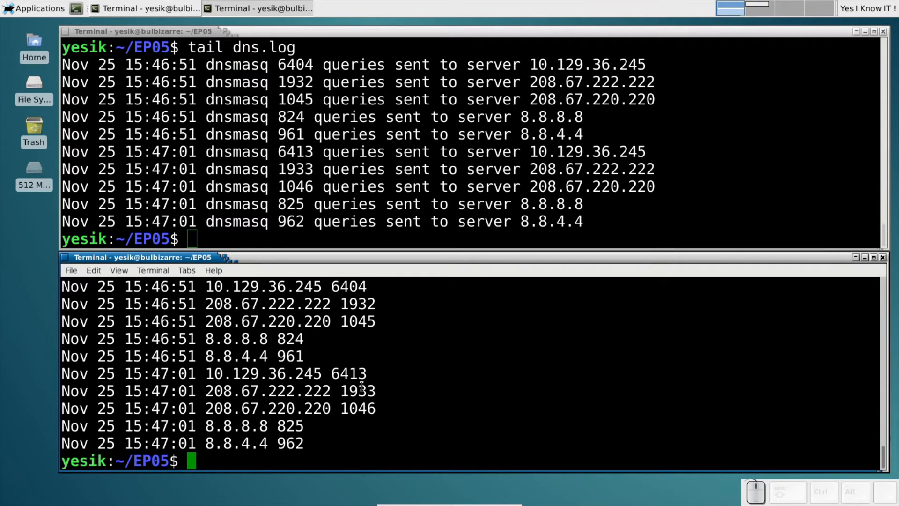
text(awk '{ print $1,$2,$3,$10,$5 }' dns.log)
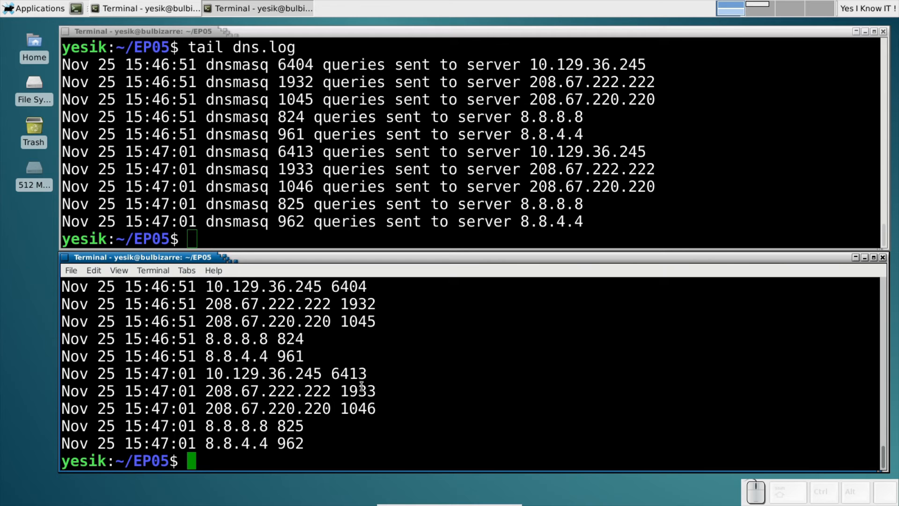
- Format the fields with printf: %s, then %15s %5s, then %-15s for addresses
text(awk '{ printf("%s %s %s %s %s\n",$1,$2,$3,$10,$5) }' dns.log)
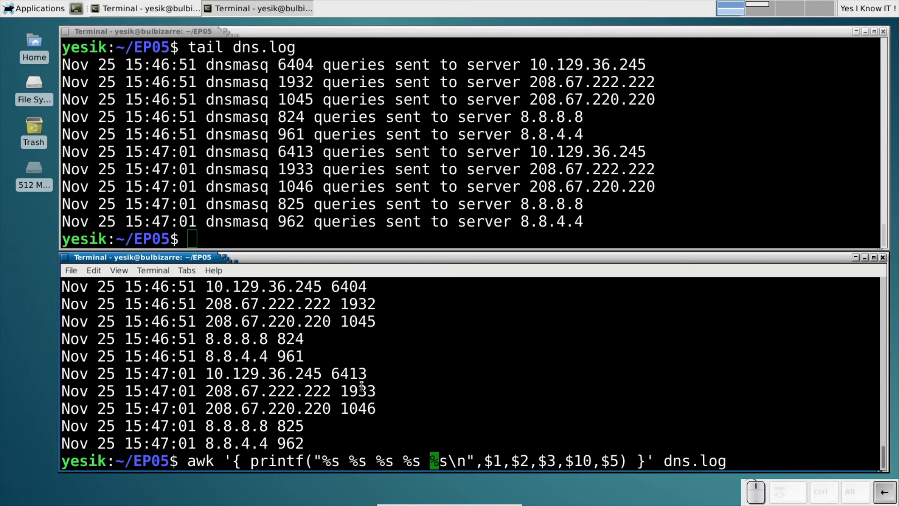
text(15)
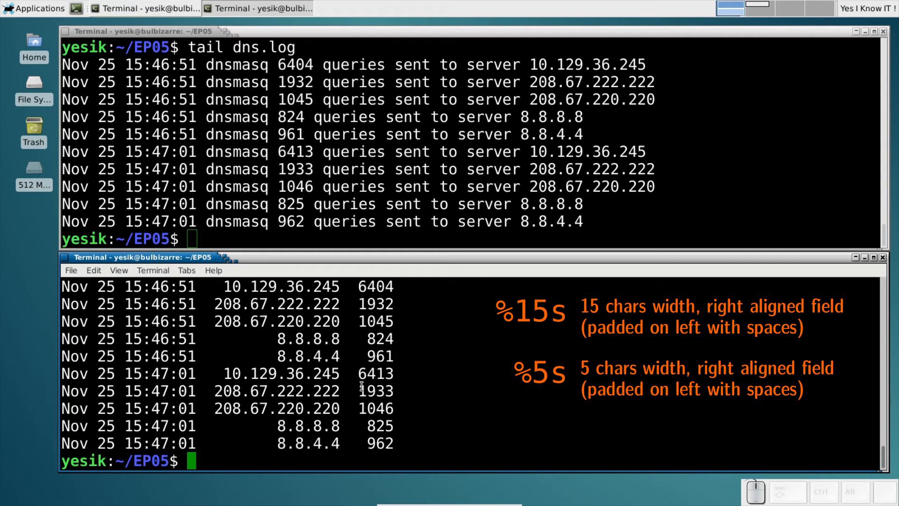
text(awk '{ printf("%s %s %s %15s %5s\n",$1,$2,$3,$10,$5) }' dns.log)
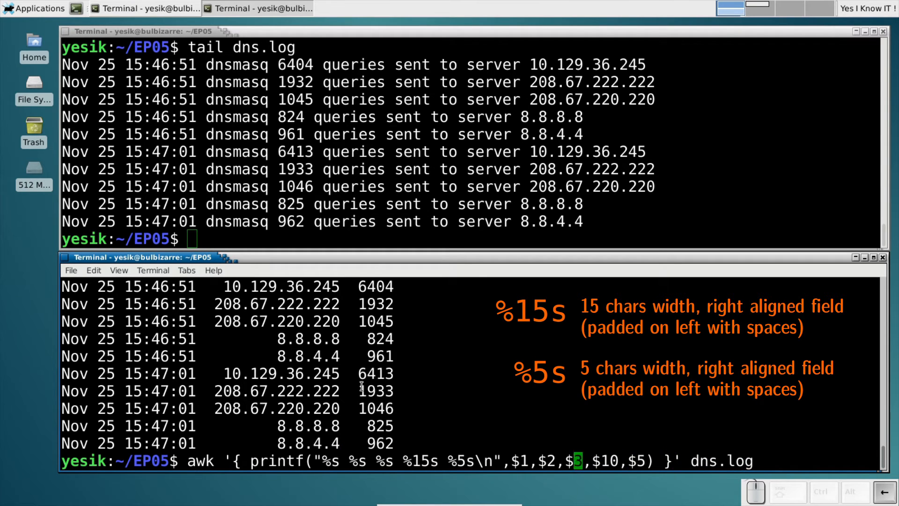
text(-)
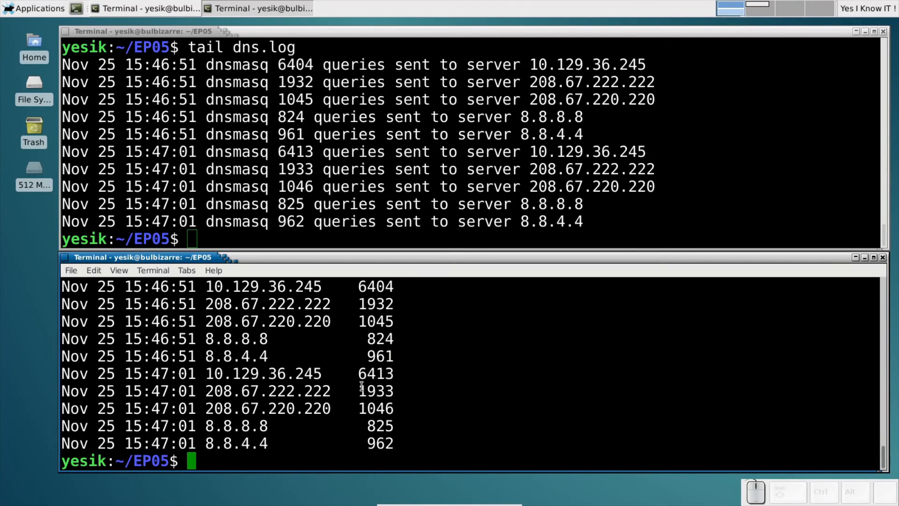
- Zero-pad query counts to five digits by changing the printf count format to %05d
text(awk '{ printf("%s %s %s %-15s %5s\n",$1,$2,$3,$10,$5) }' dns.log)
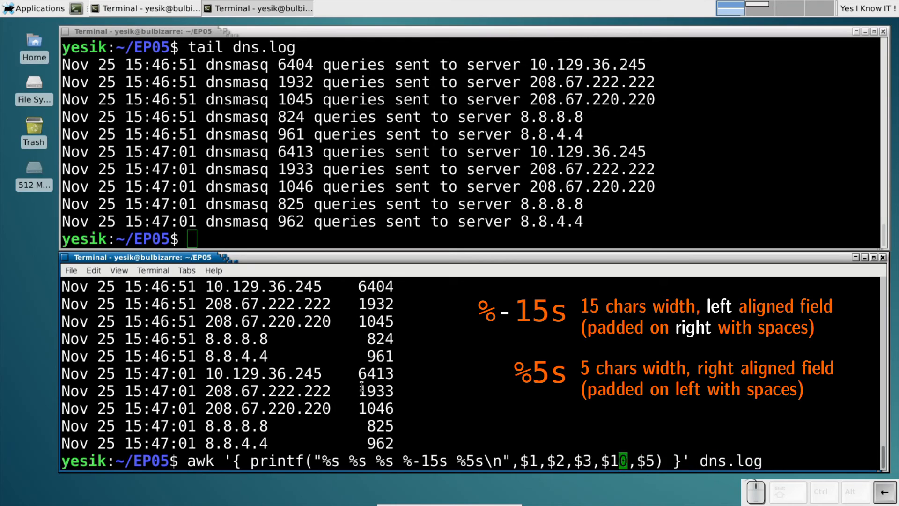
text(0)
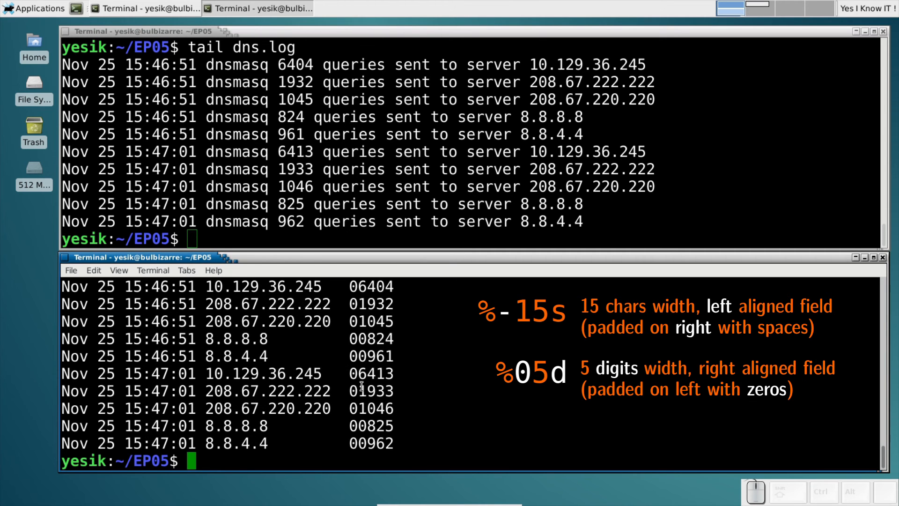
text(awk '{ printf("%s %s %s %-15s %05d\n",$1,$2,$3,$10,$5) }' dns.log)
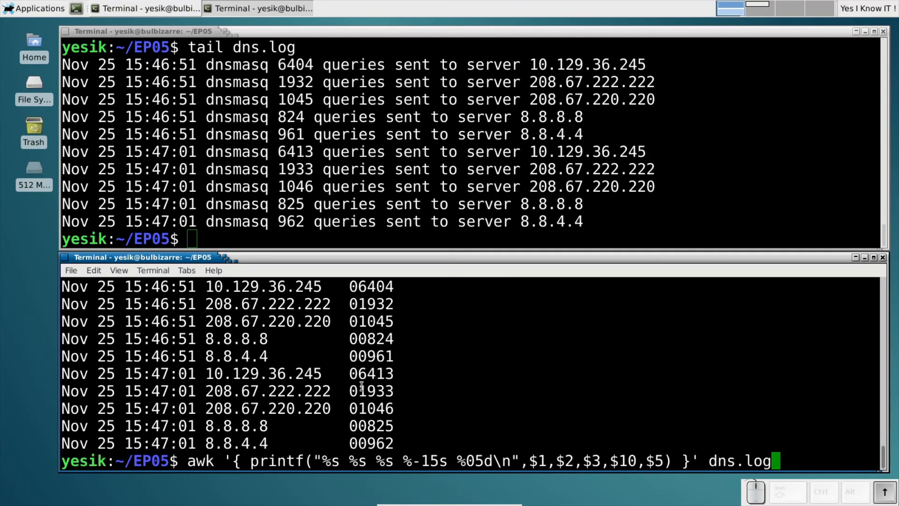
text(>)
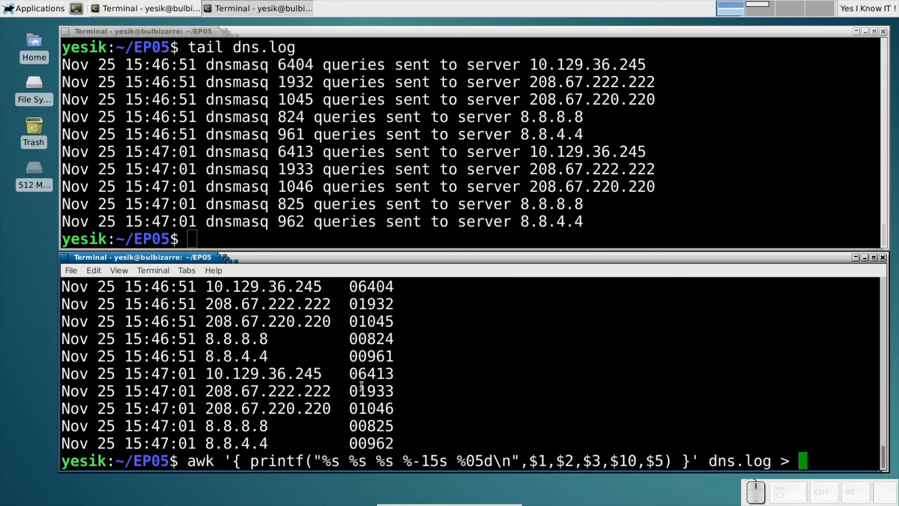
- Redirect the output to dns.table and plot it with gnuplot -p -c plot.gp dns.table
text(dns.table)
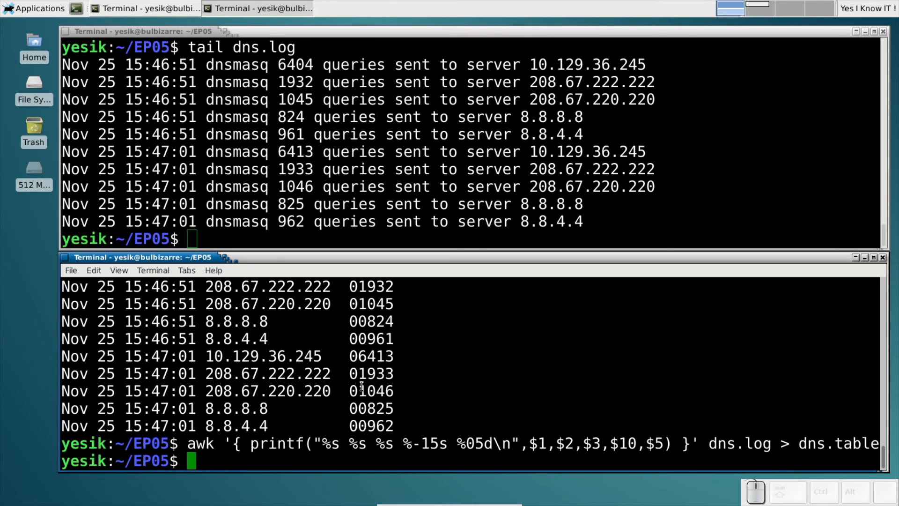
text(gnuplot -p)
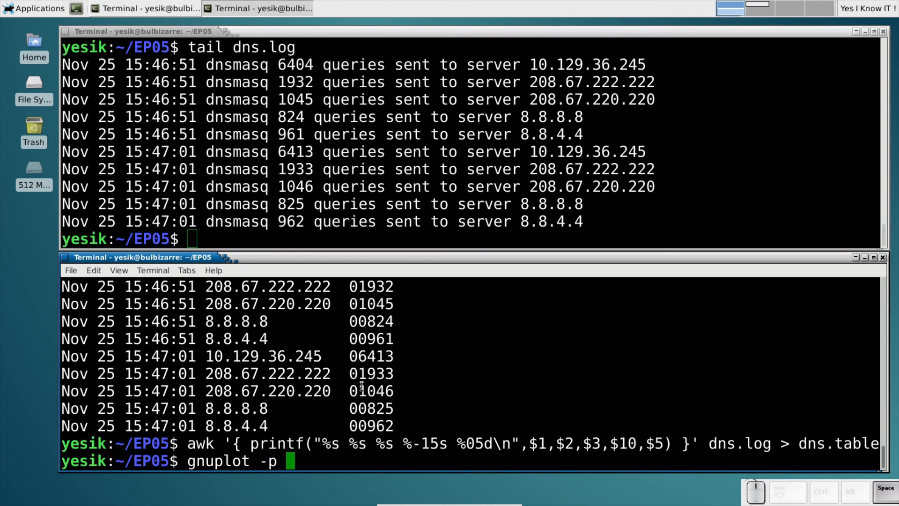
text(-c plot.gp dns.)
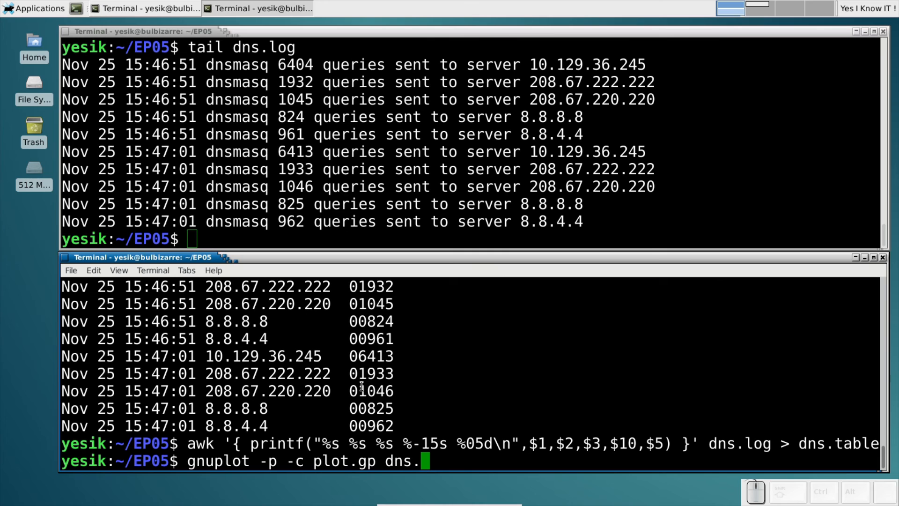
text(table)
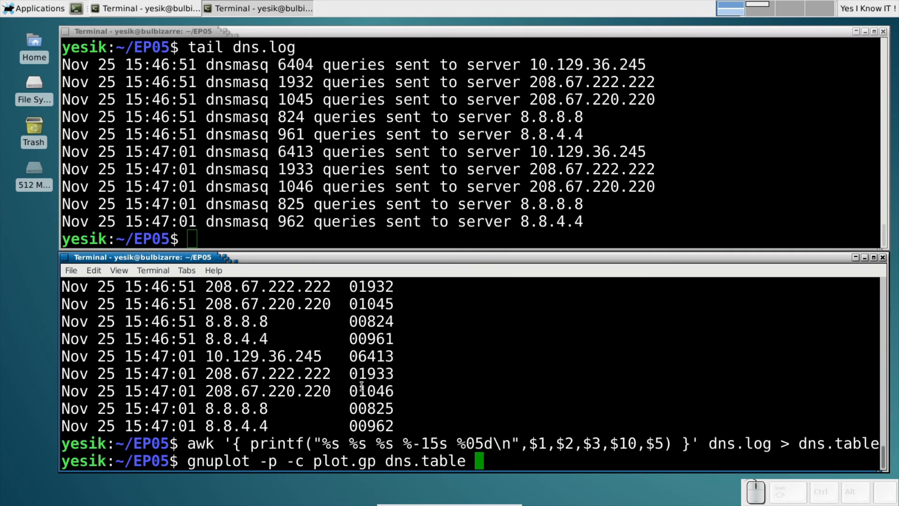
key(Return)
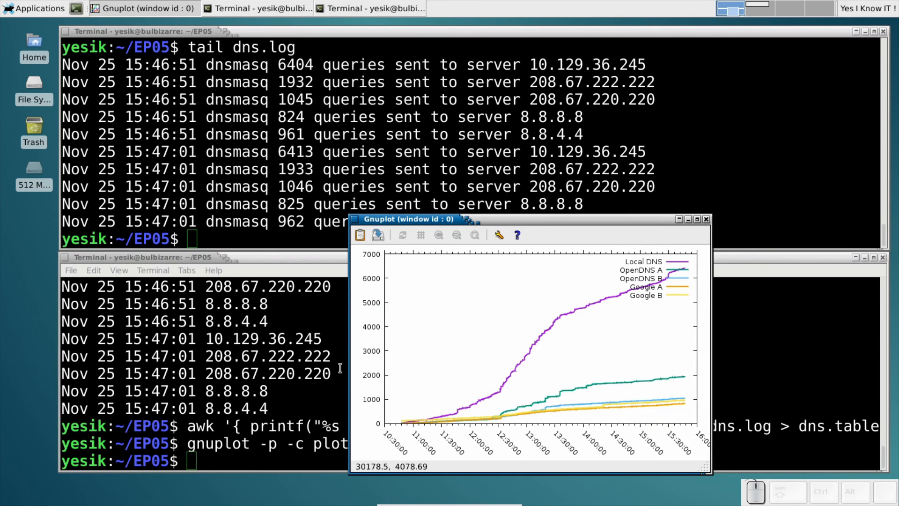